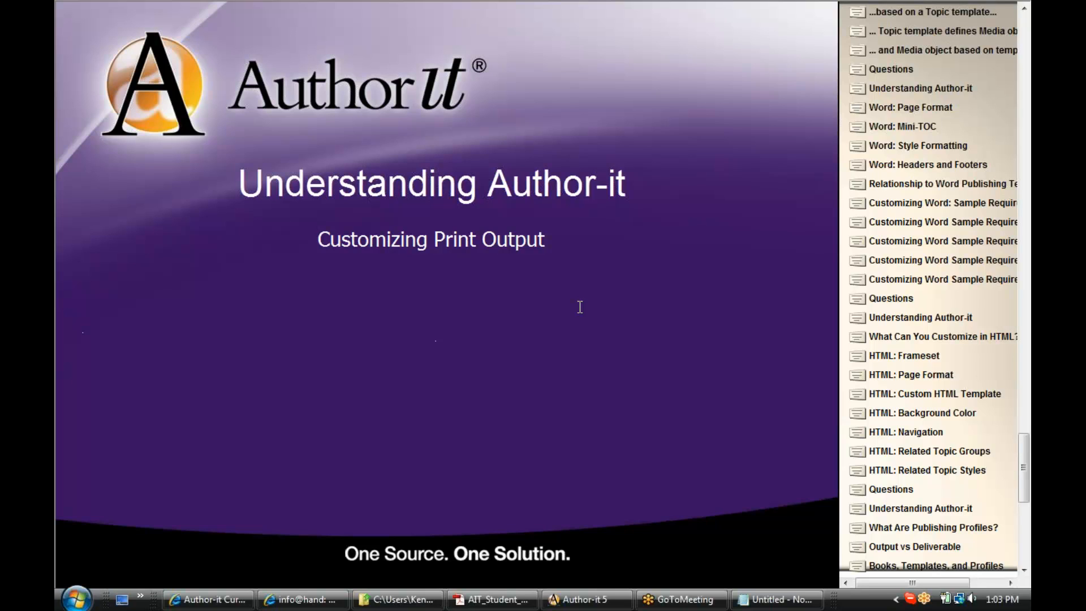
pyautogui.moveTo(572, 331)
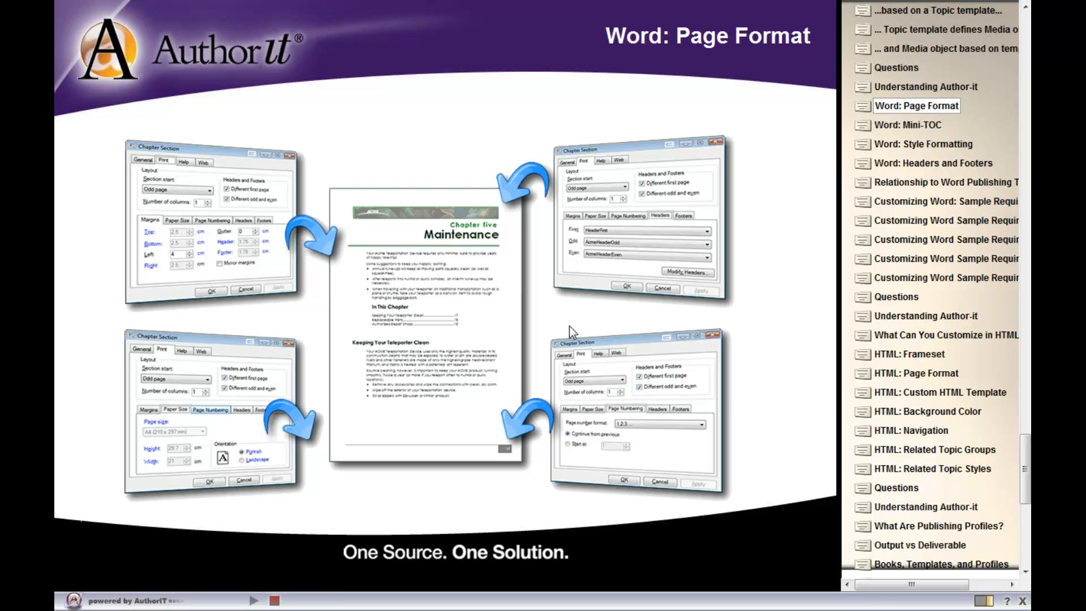
# - Show the Word: Mini-TOC slide explaining mini-TOC styles come from the Word Template
pyautogui.click(907, 124)
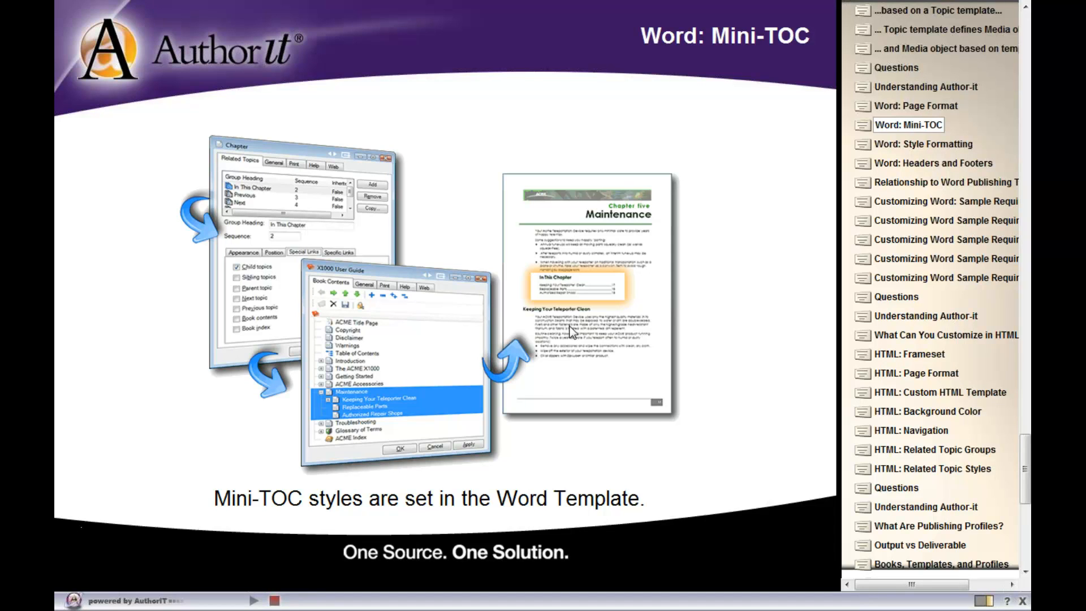
pyautogui.moveTo(606, 332)
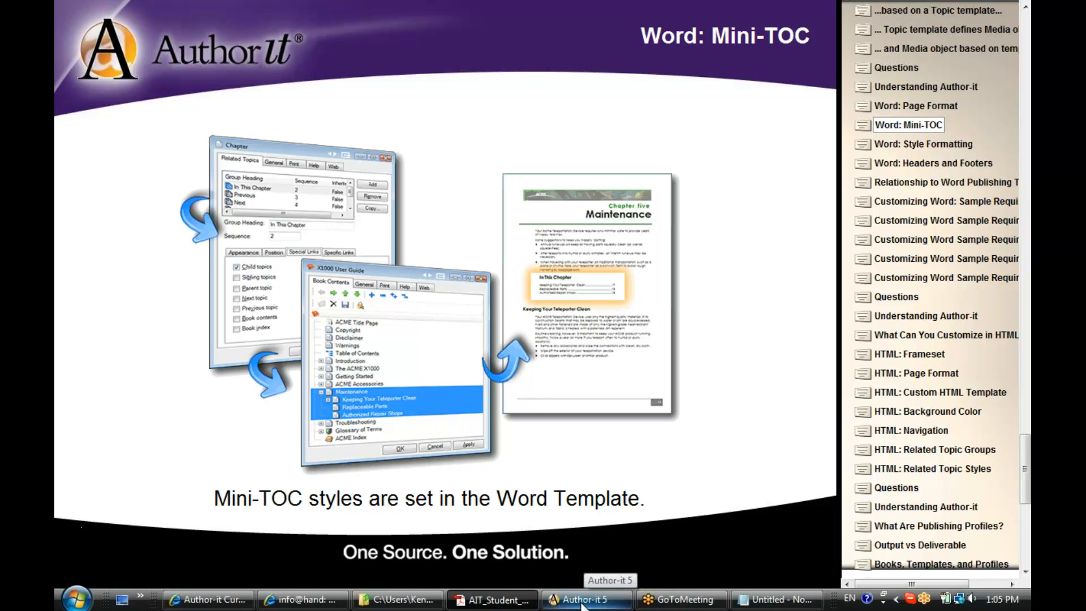
# - Switch to Author-it 5 and locate the Chapter template under Standards > Object Templates > Technical Publications
pyautogui.click(584, 600)
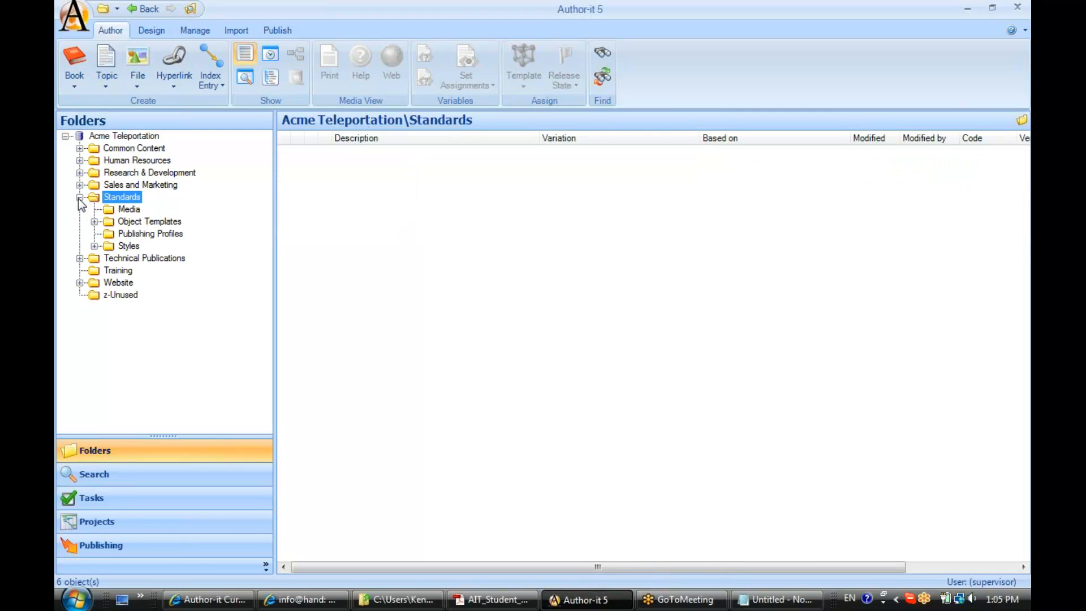
pyautogui.click(149, 221)
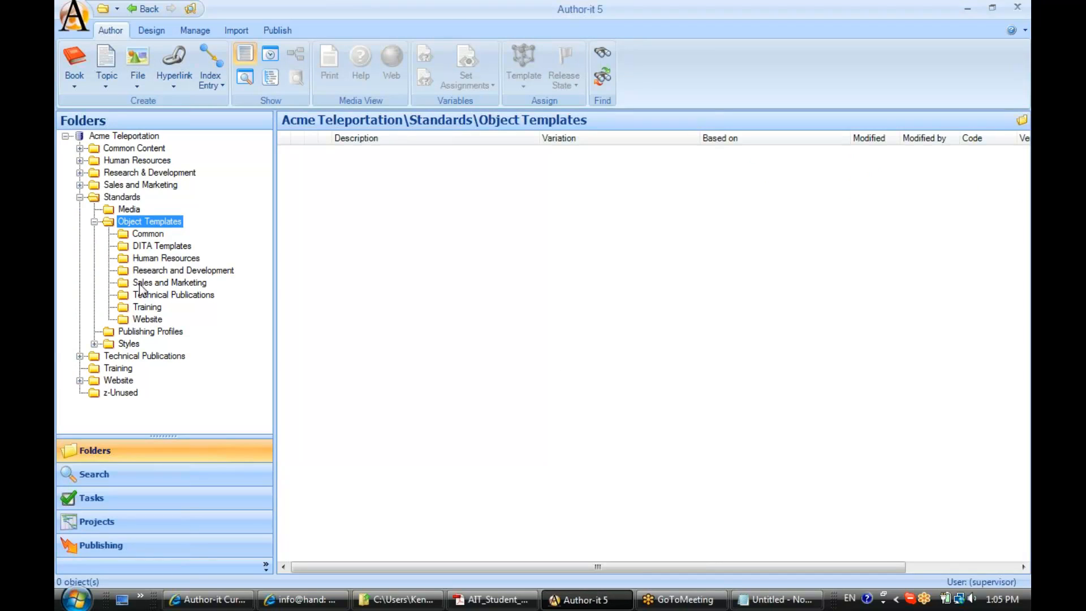
pyautogui.click(173, 294)
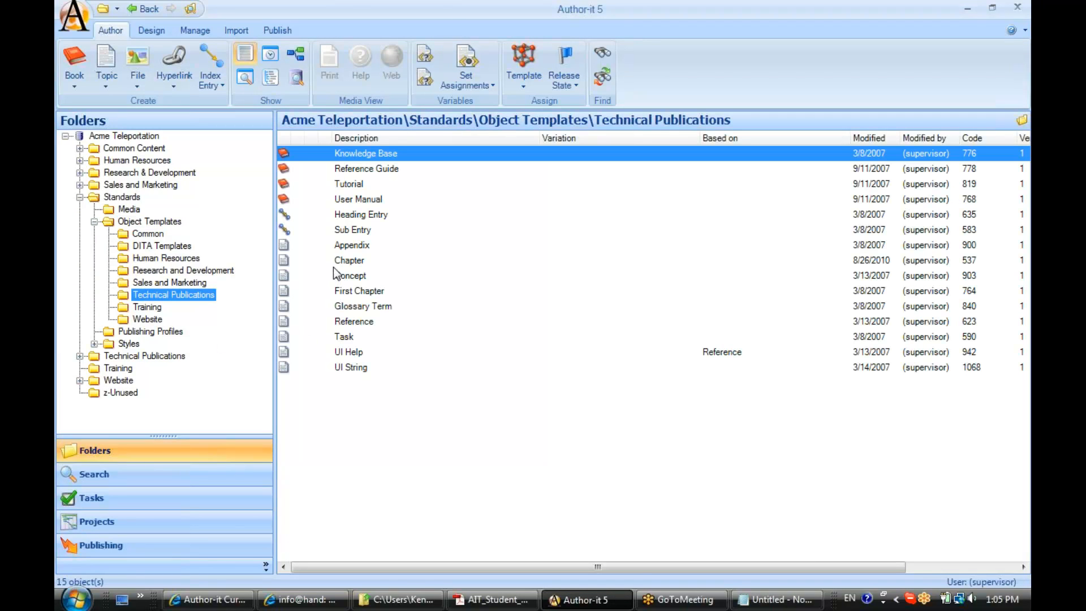
pyautogui.rightClick(350, 260)
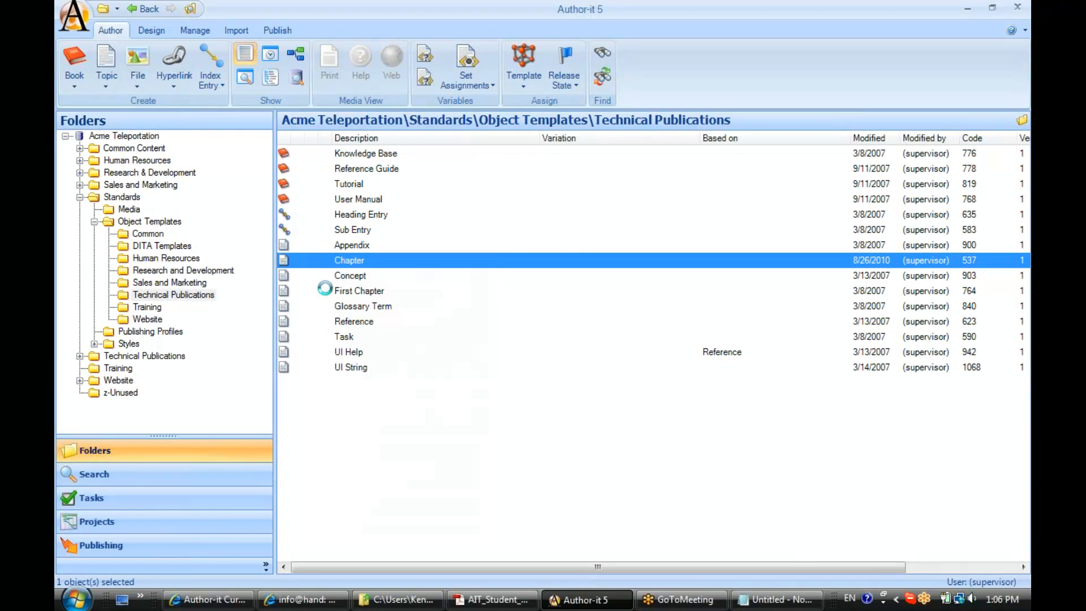
# - Review the Chapter template's Print and Web settings: Chapter Section media, web output starting a new page
pyautogui.doubleClick(349, 260)
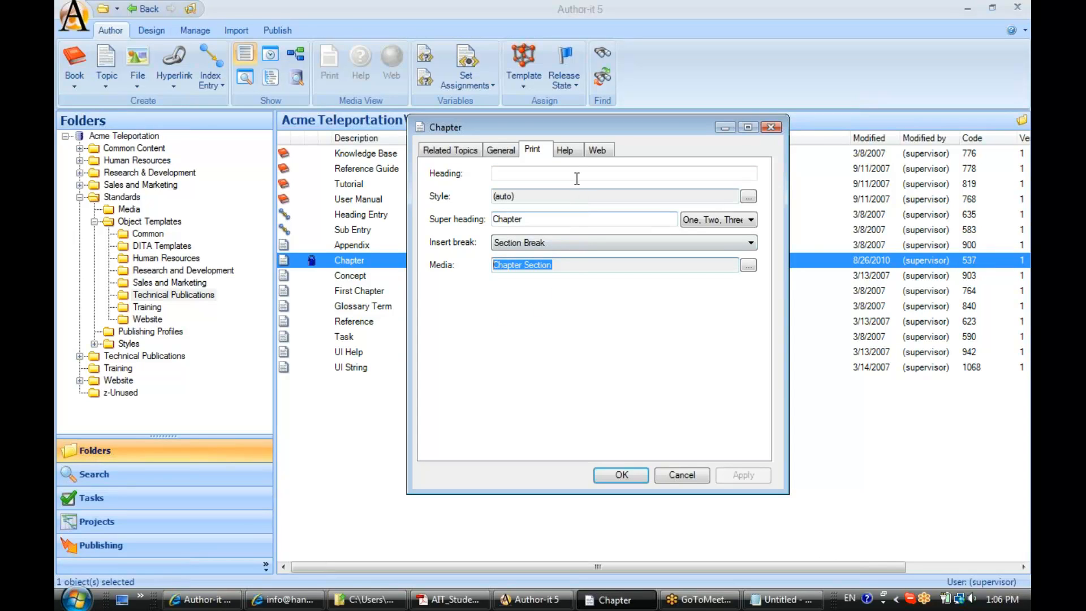
pyautogui.click(597, 149)
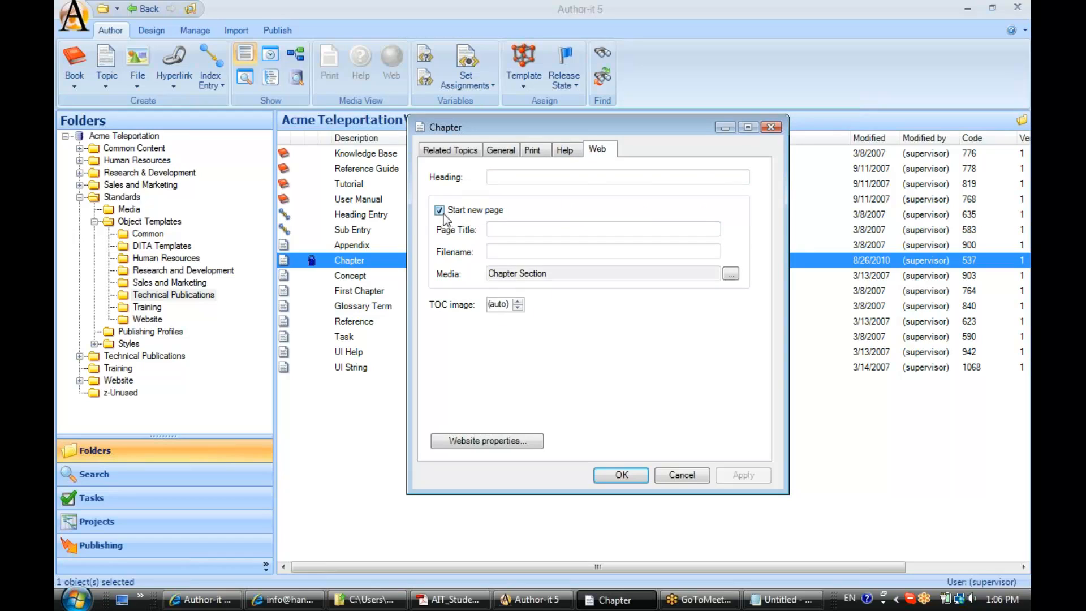
pyautogui.moveTo(495, 224)
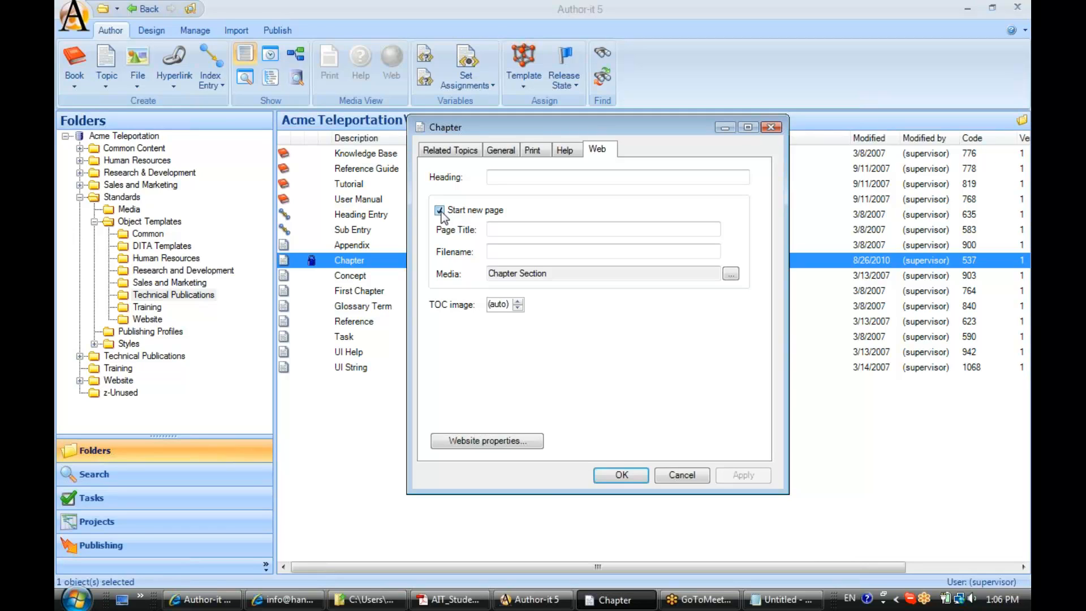
pyautogui.click(438, 210)
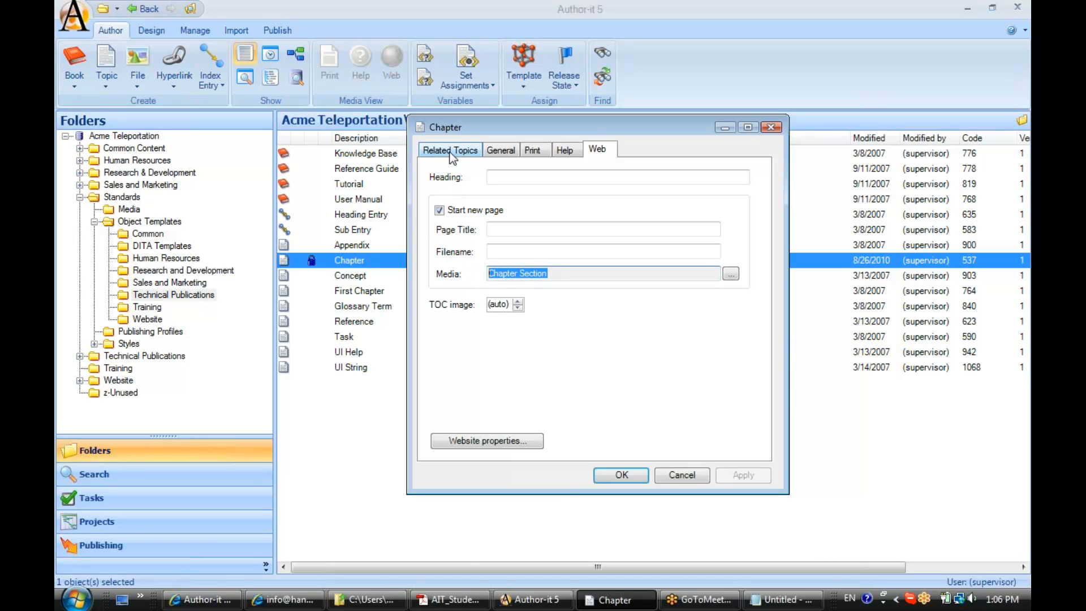
# - Review the In This Section related-topics group's details and appearance, limited to child topics
pyautogui.click(449, 149)
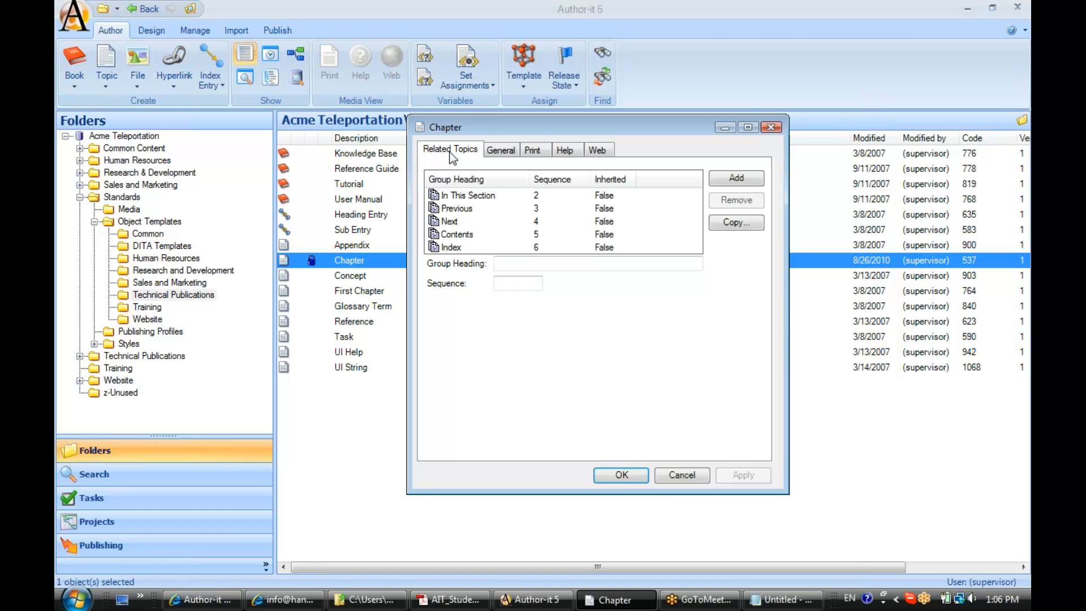
pyautogui.click(468, 195)
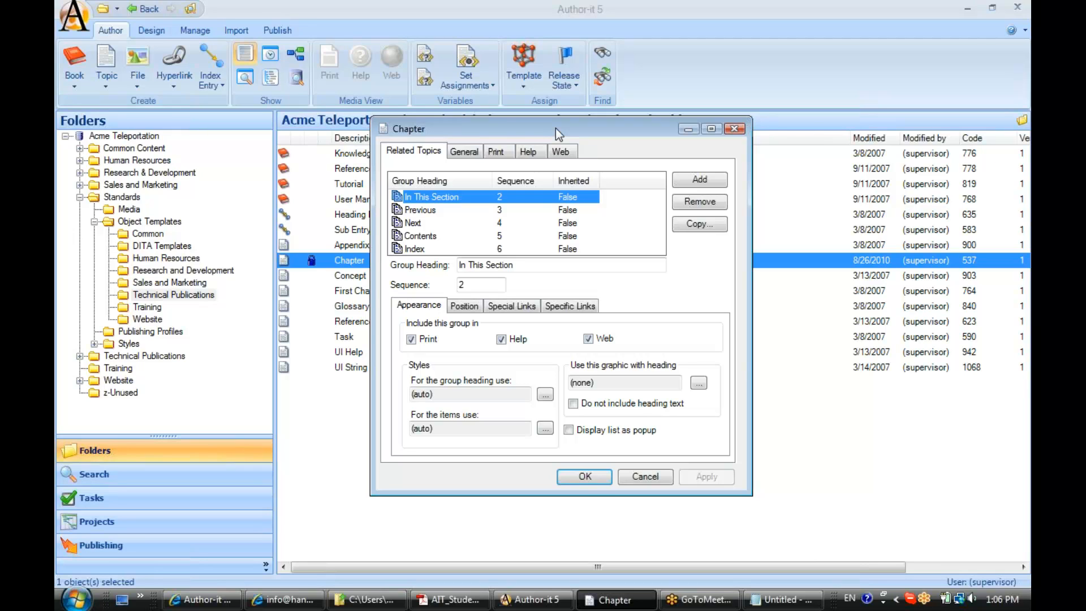
pyautogui.click(554, 265)
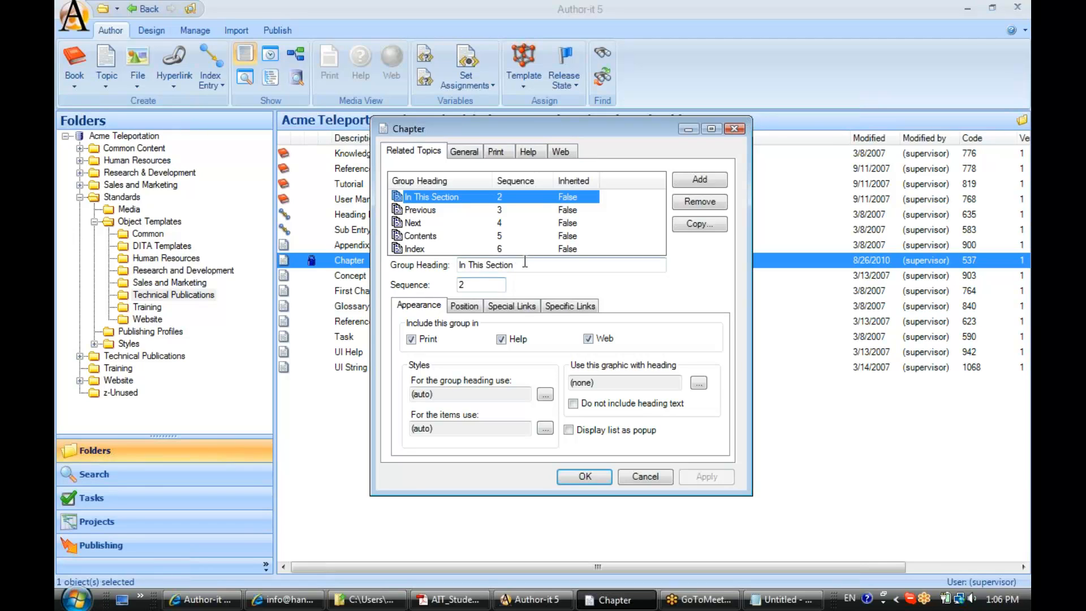
pyautogui.click(560, 265)
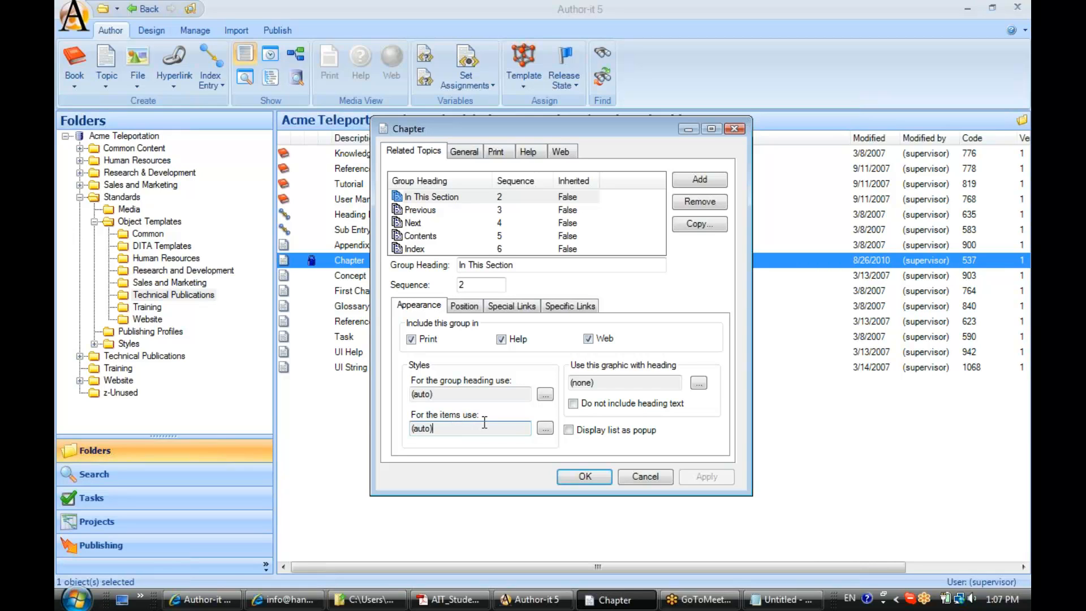
# - Review the group's Position and Special Links settings, then close the Chapter template properties
pyautogui.click(463, 306)
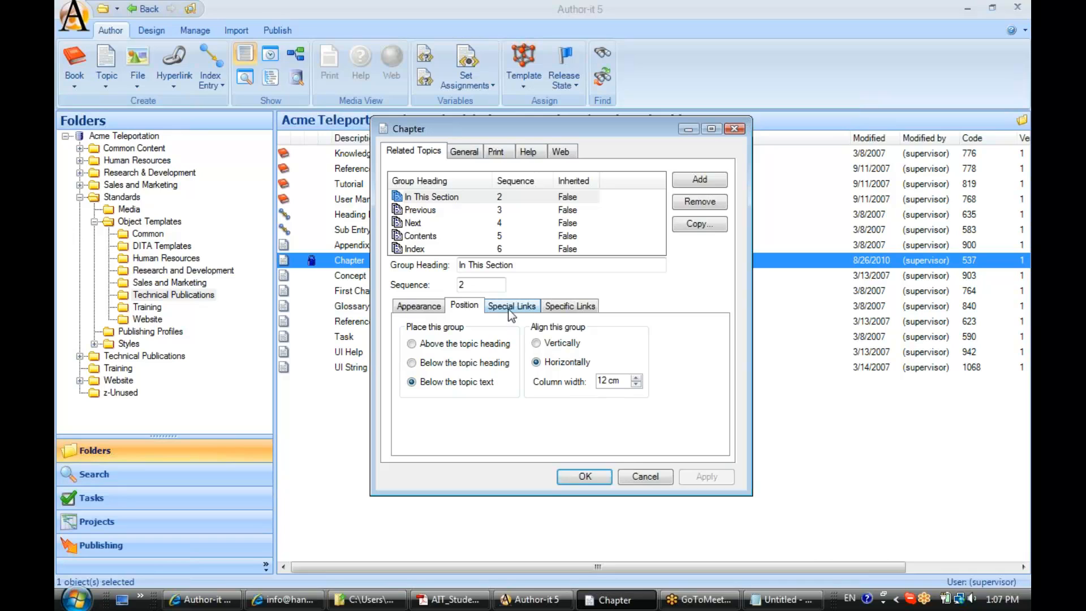
pyautogui.click(511, 305)
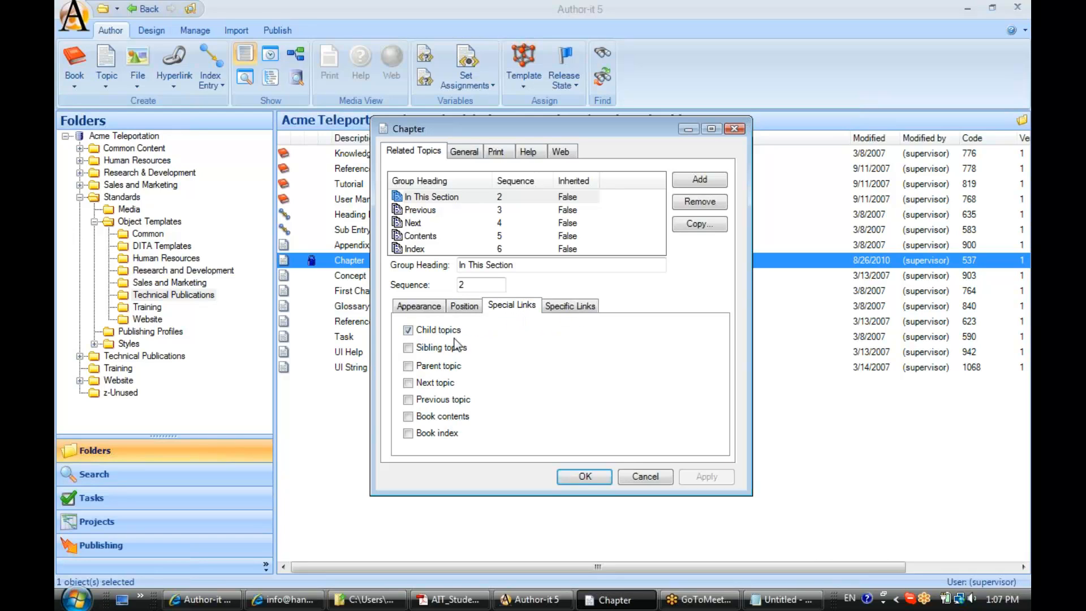
pyautogui.click(409, 329)
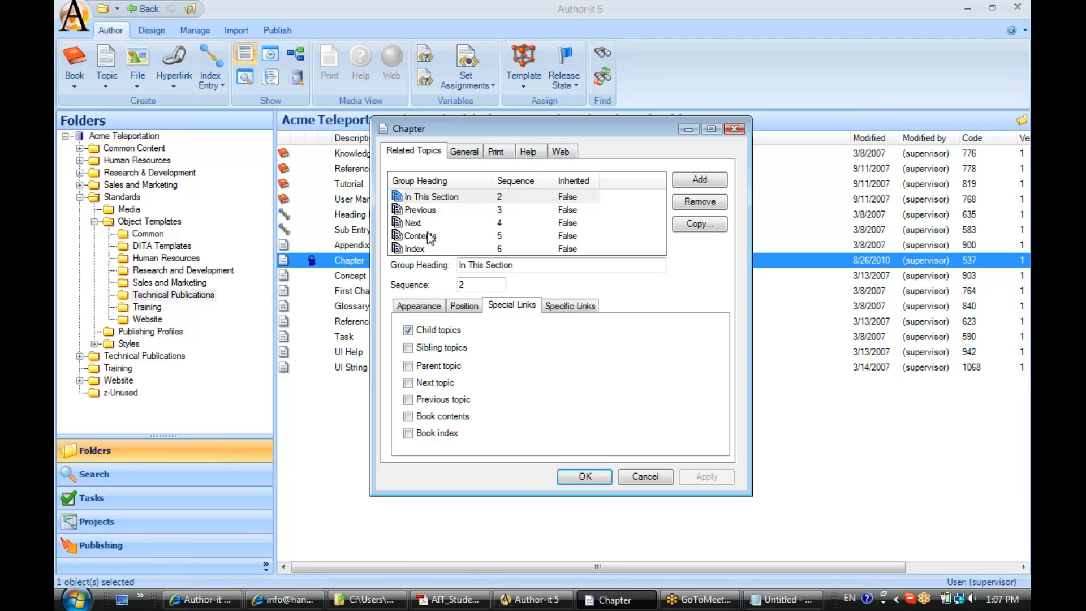
pyautogui.click(430, 197)
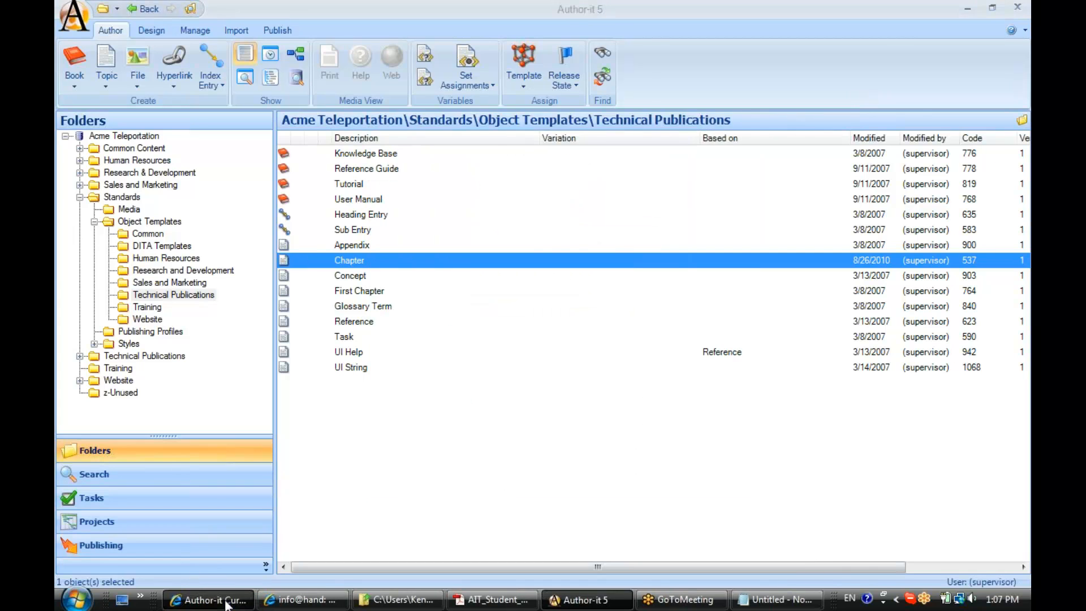
# - Return to the course slides, moving past Word: Style Formatting to Word: Headers and Footers
pyautogui.click(208, 599)
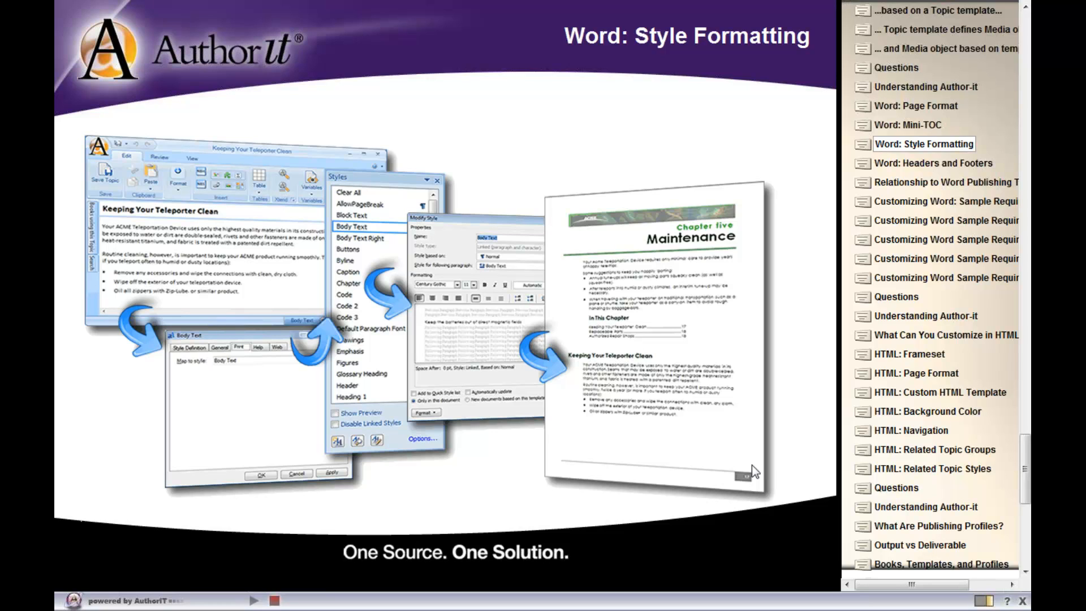
pyautogui.click(934, 163)
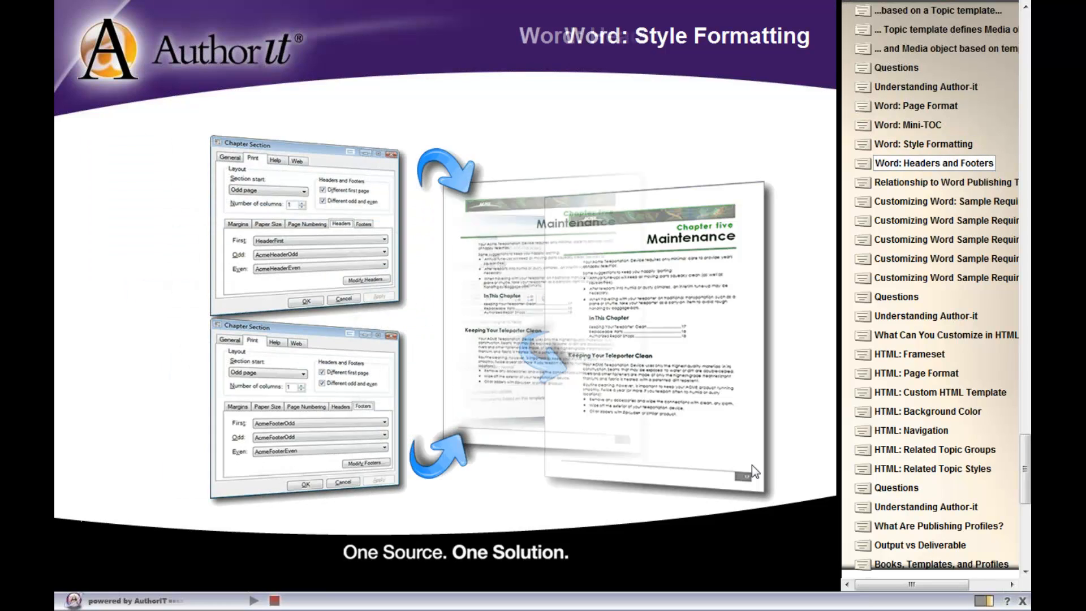